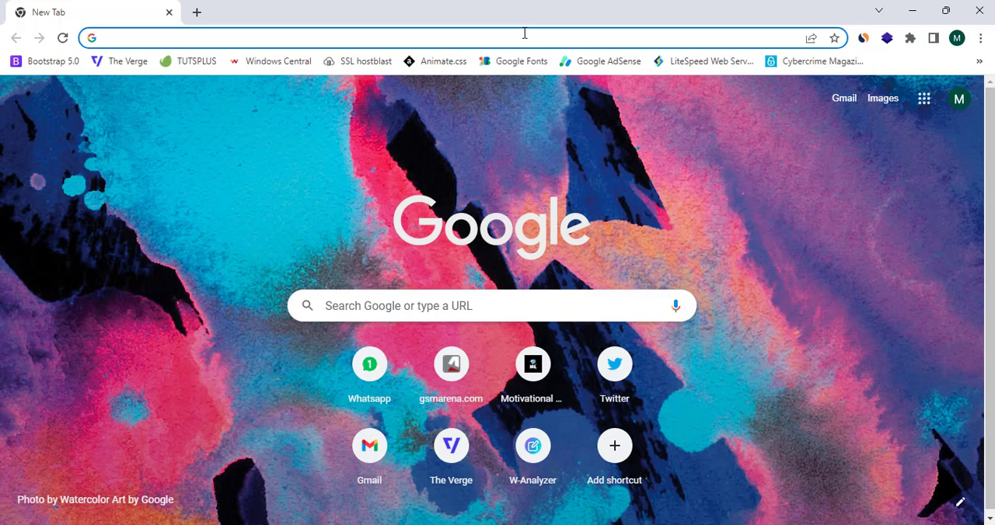
pyautogui.write('https://bit.ly/40xqrAH')
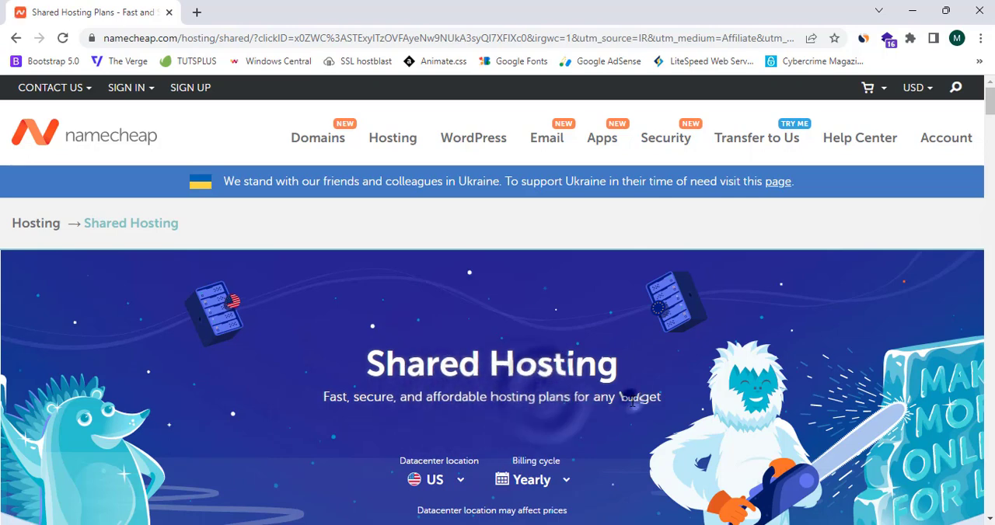
pyautogui.scroll(-3)
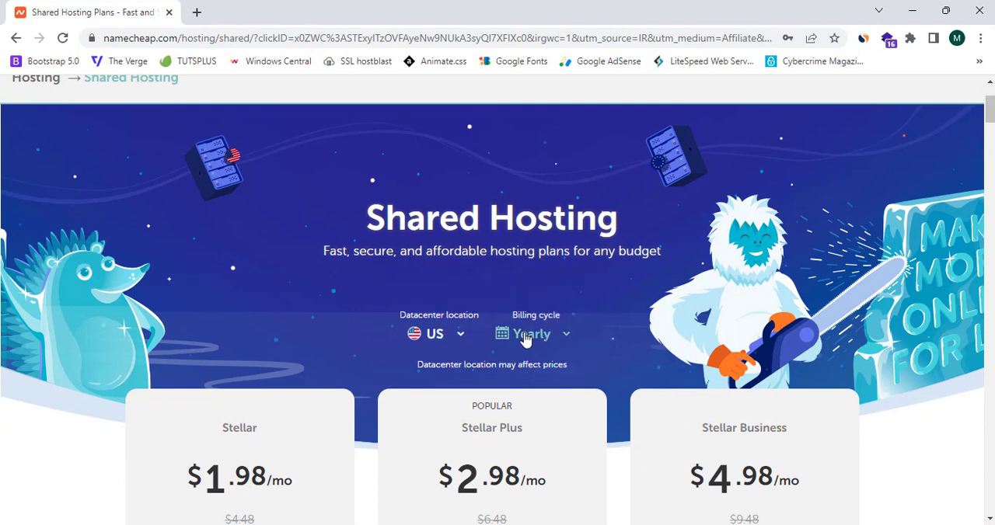
pyautogui.moveTo(533, 344)
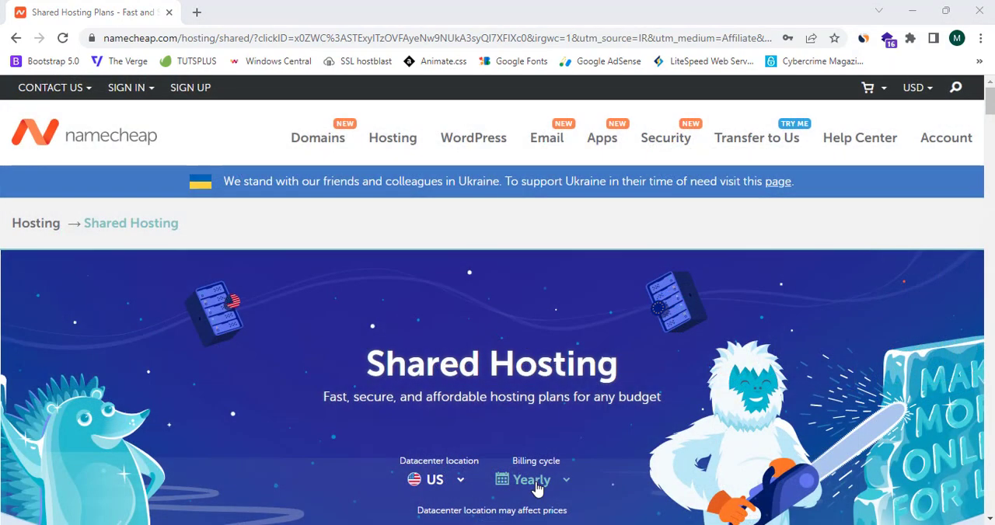
pyautogui.moveTo(534, 417)
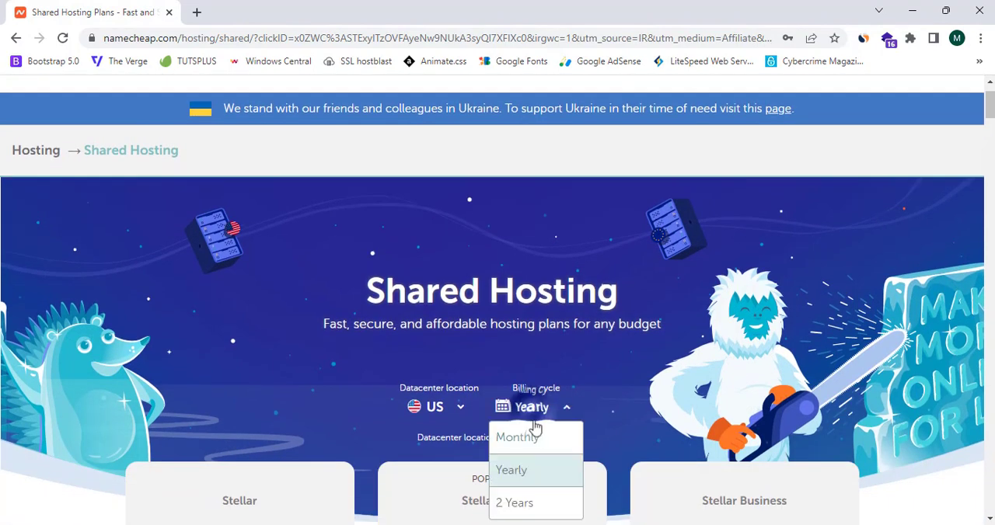
pyautogui.click(519, 437)
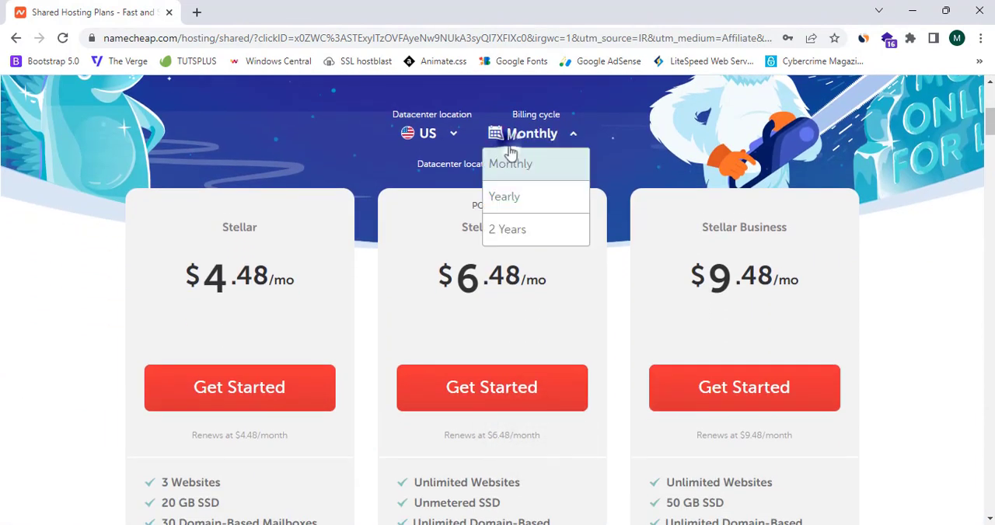
pyautogui.click(504, 196)
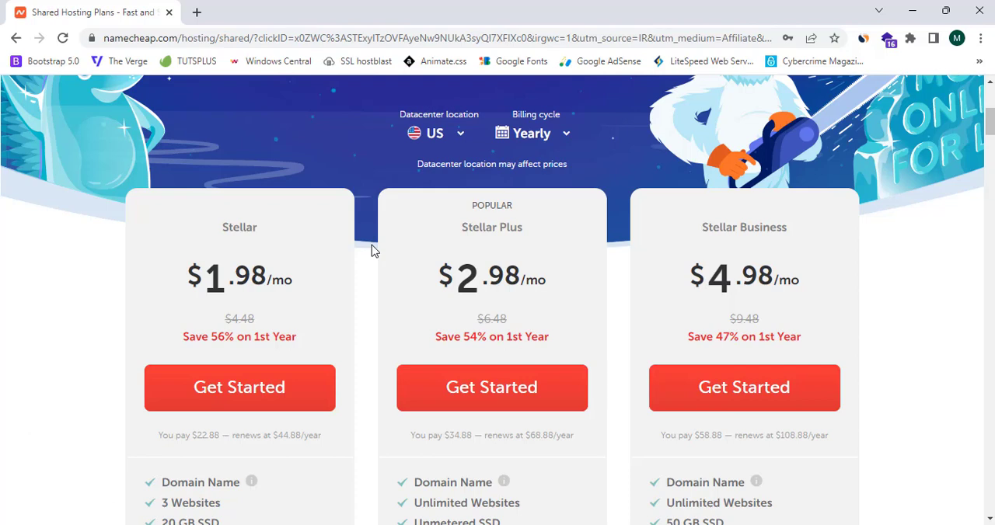
pyautogui.moveTo(249, 239)
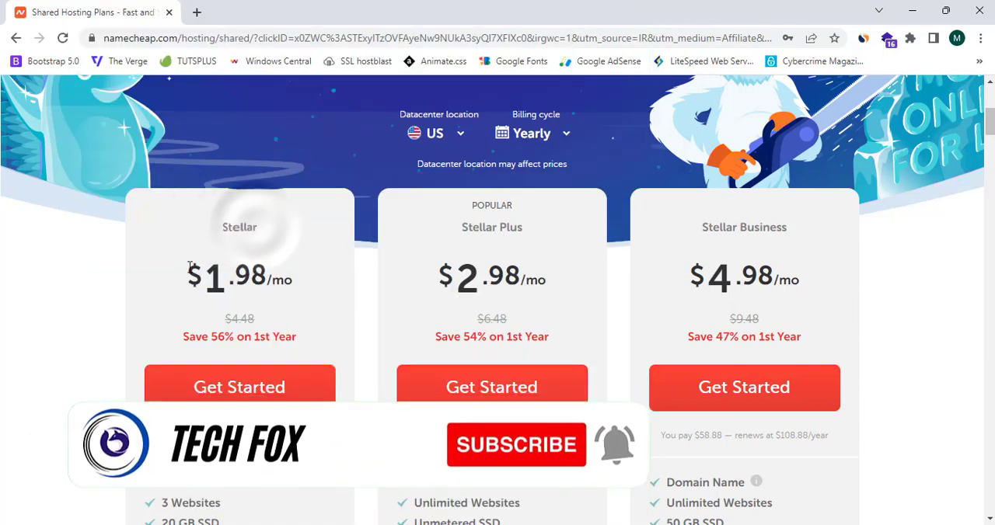
pyautogui.doubleClick(249, 277)
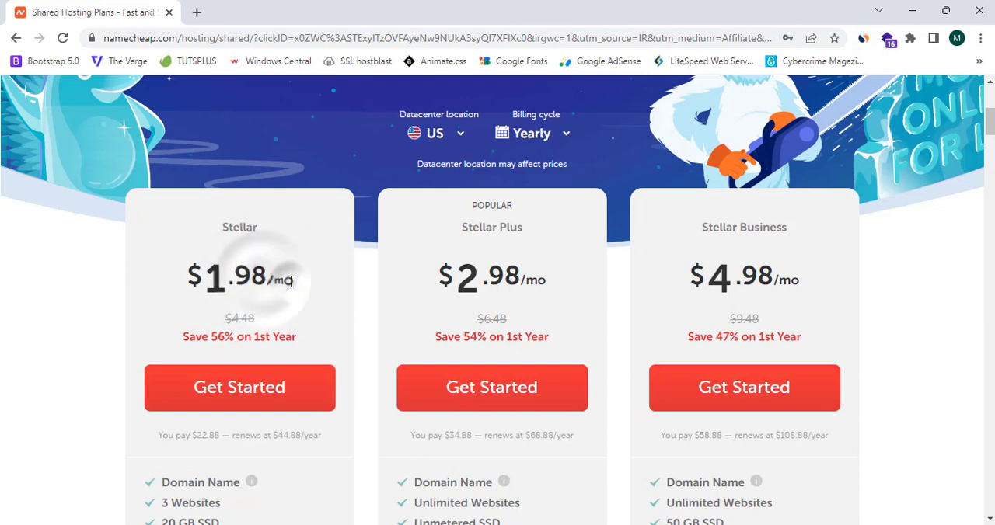
pyautogui.scroll(-3)
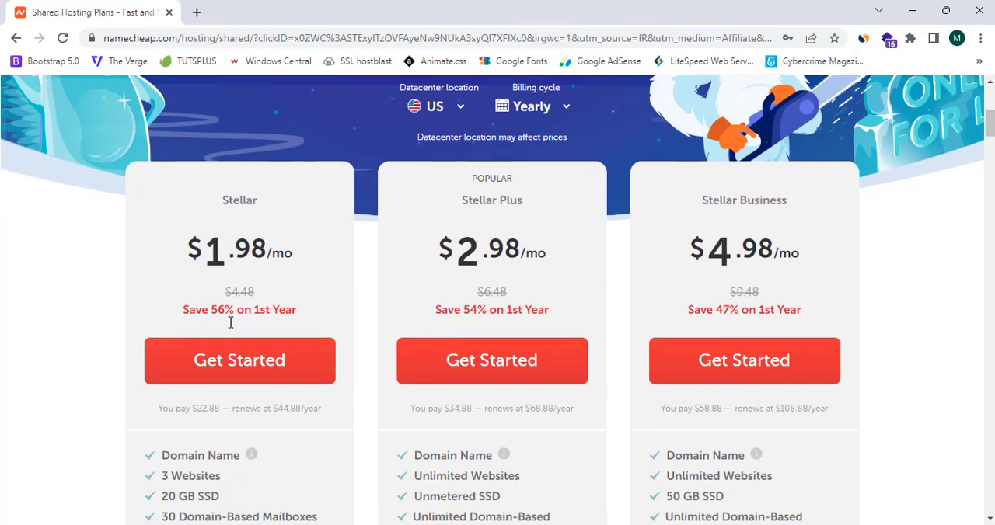
pyautogui.scroll(-3)
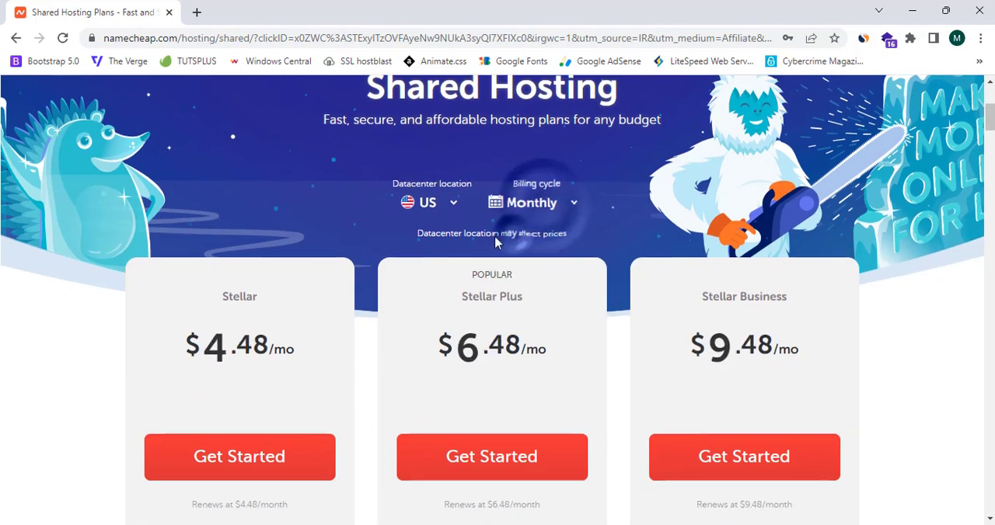
pyautogui.scroll(-3)
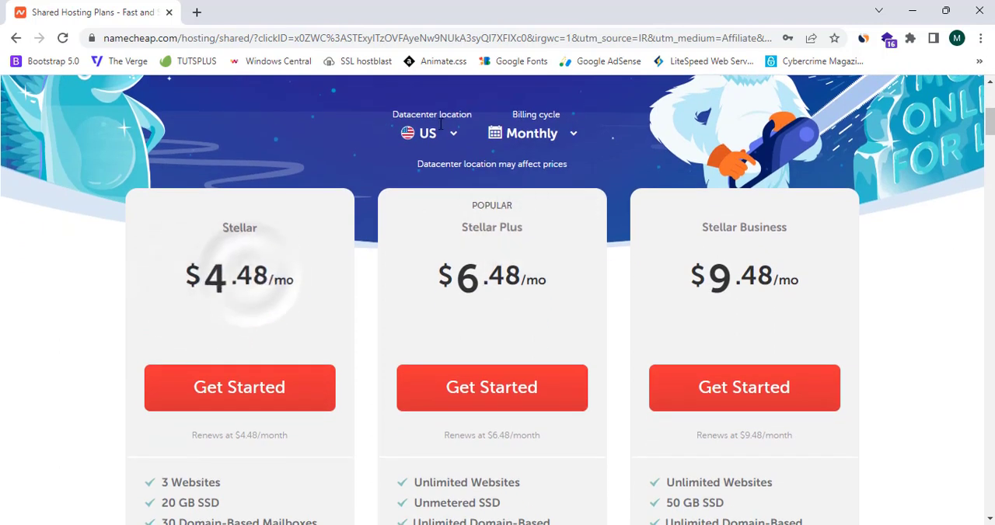
pyautogui.click(431, 133)
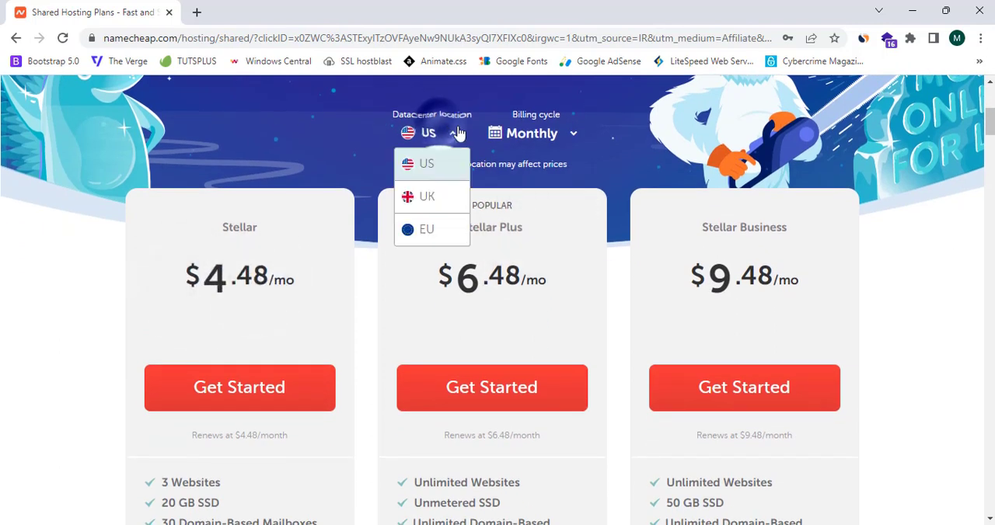
pyautogui.click(532, 133)
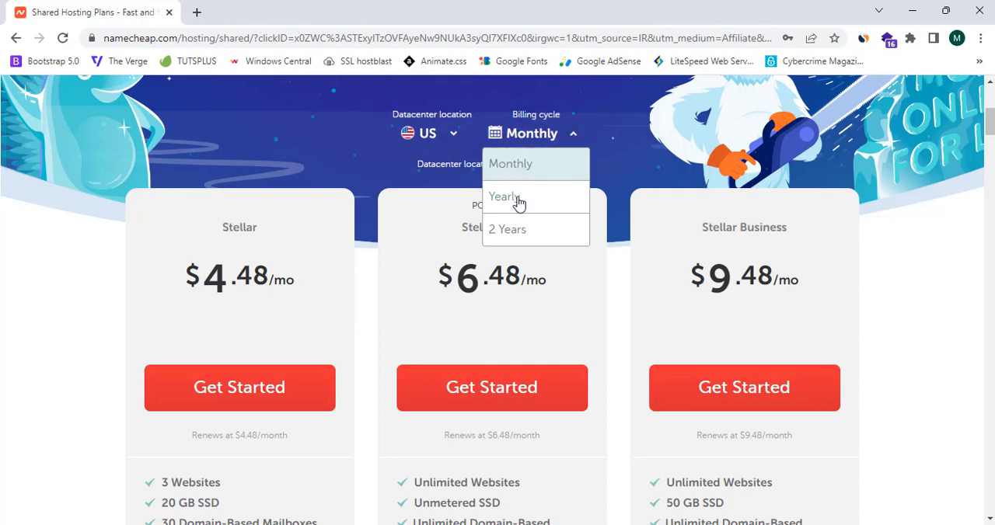
pyautogui.click(501, 196)
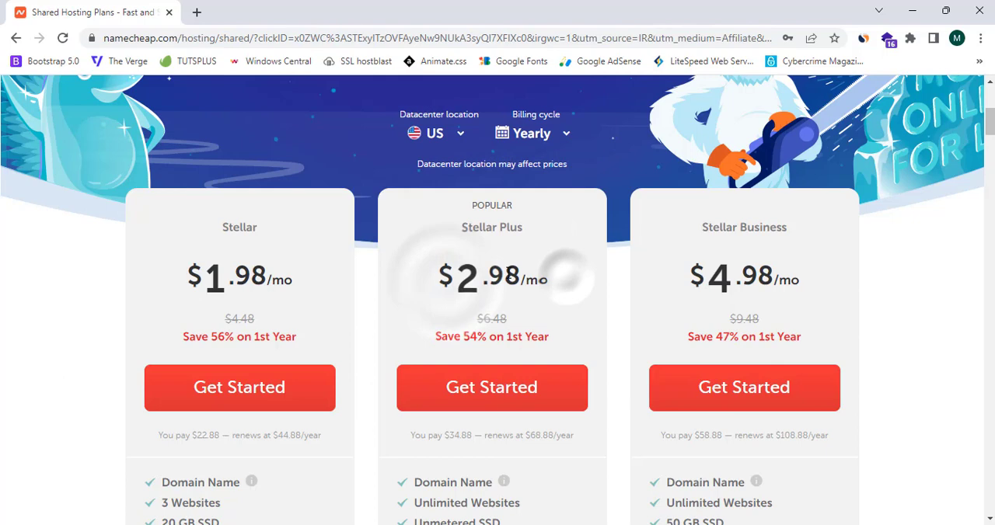
pyautogui.scroll(-3)
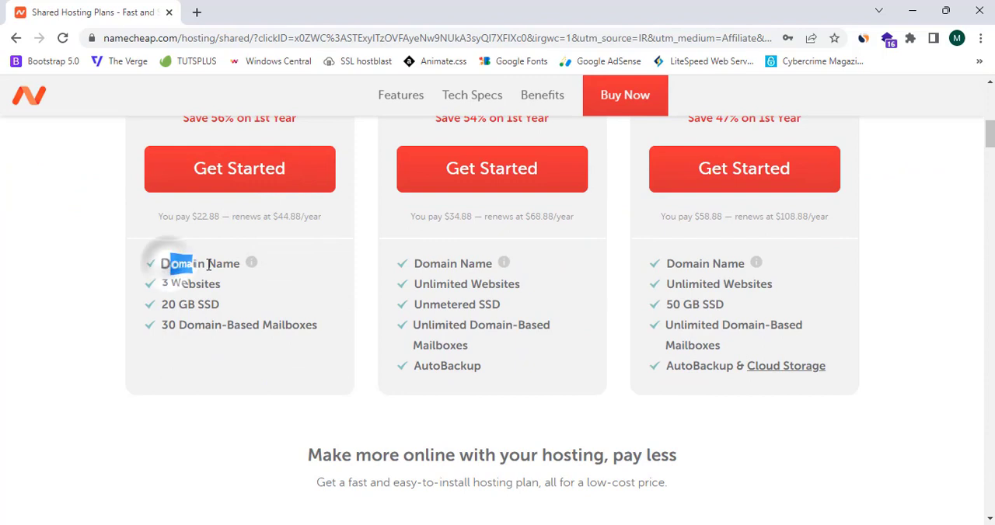
pyautogui.moveTo(251, 263)
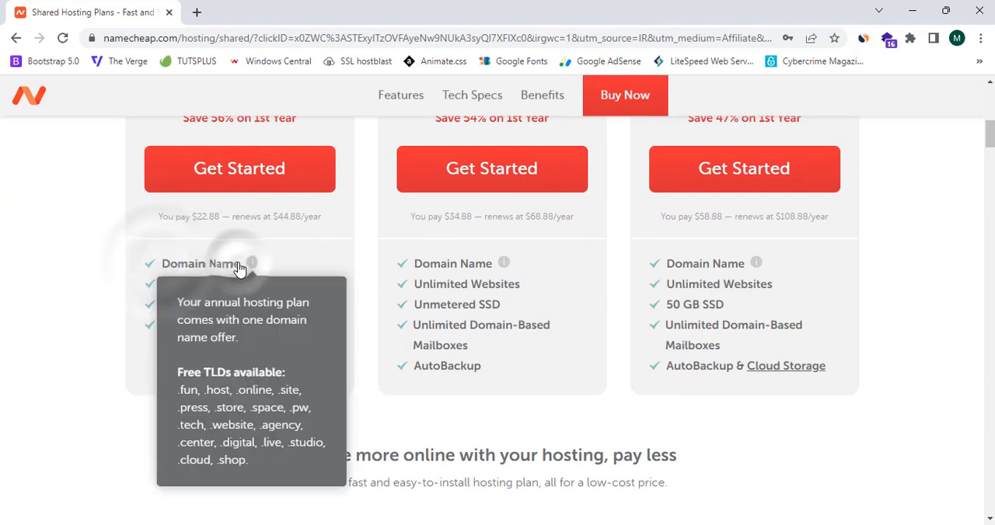
pyautogui.moveTo(252, 265)
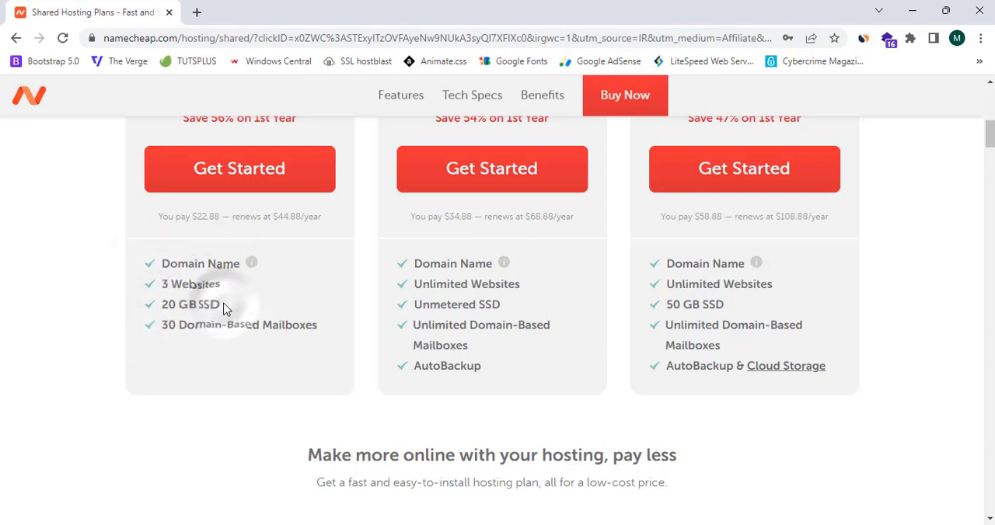
# Step: Choose Get Started under the yearly Stellar plan at $22.88/yr
pyautogui.doubleClick(187, 325)
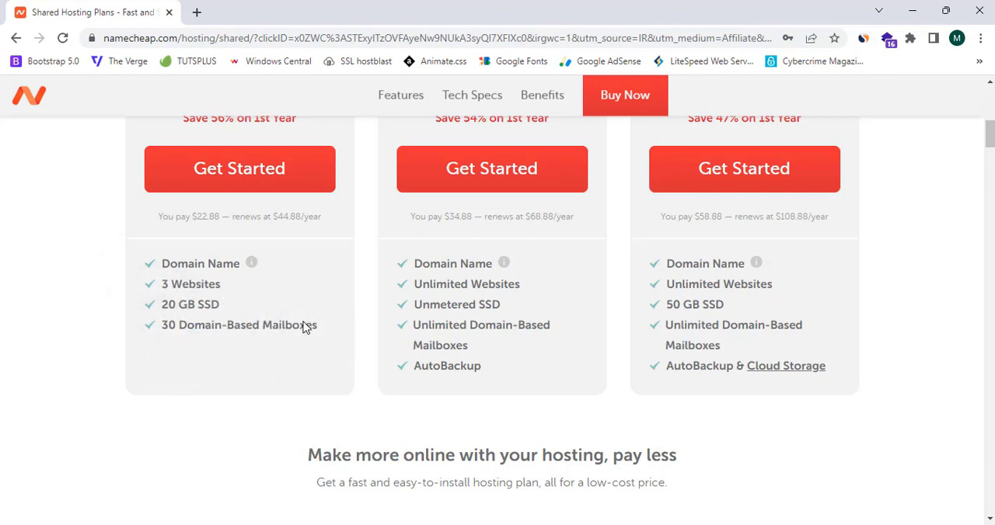
pyautogui.moveTo(227, 275)
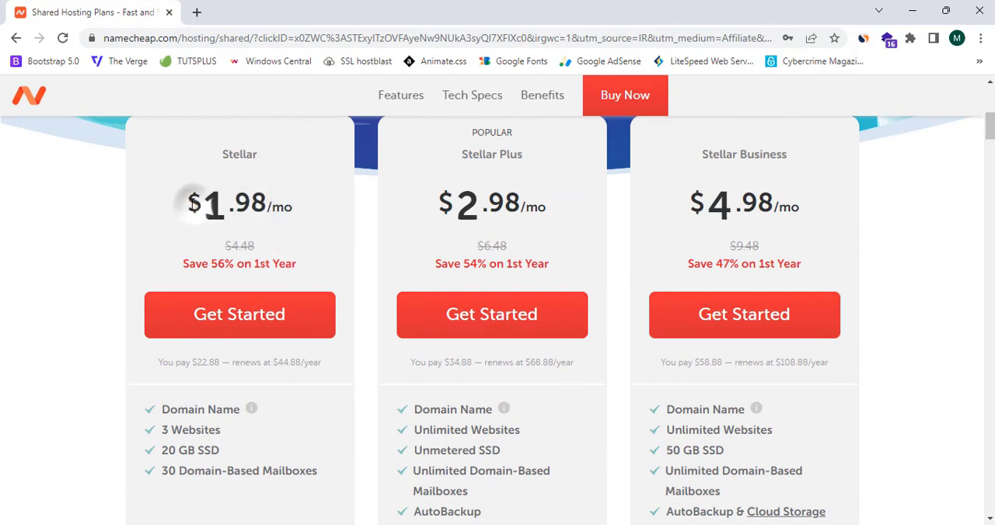
pyautogui.moveTo(282, 211)
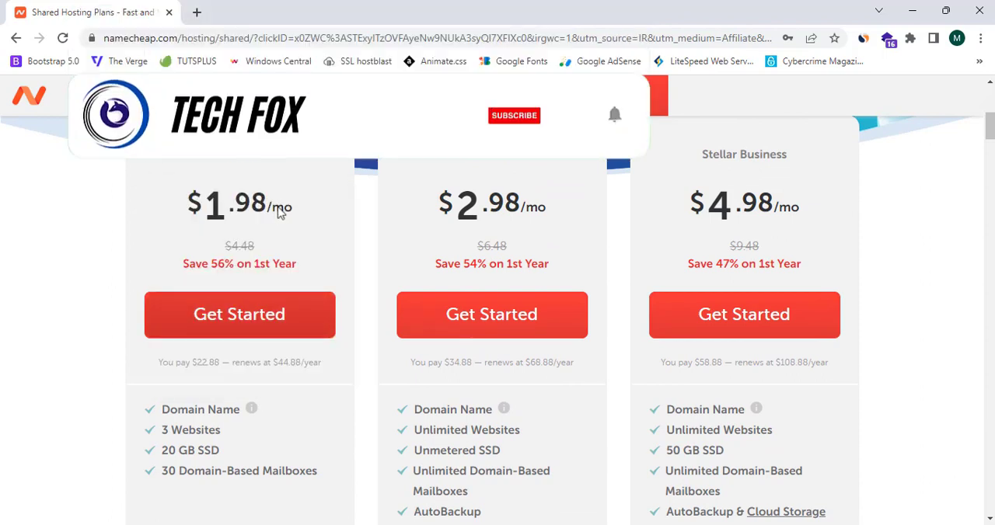
pyautogui.click(239, 241)
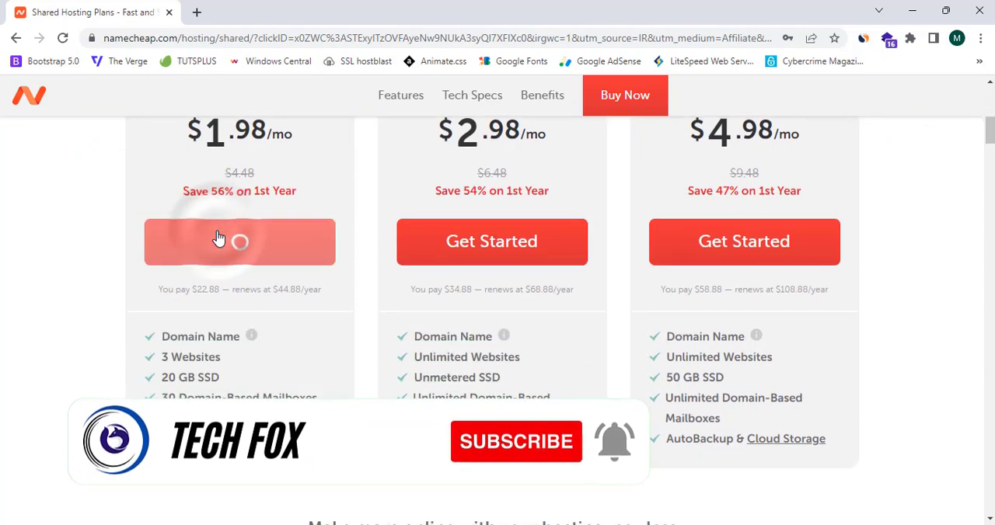
pyautogui.click(239, 242)
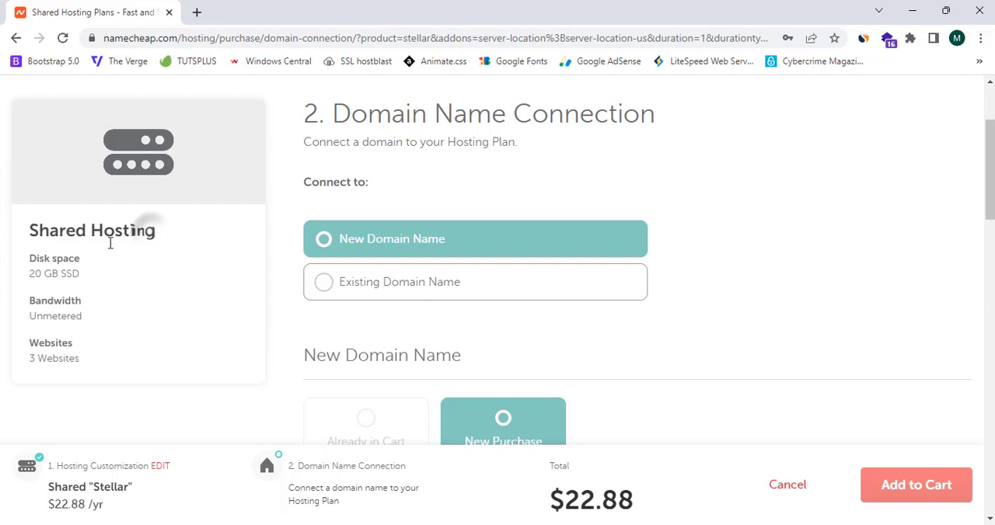
# Step: Select New Domain Name as the hosting connection and reach the New Purchase search
pyautogui.moveTo(29, 258); pyautogui.dragTo(80, 273)
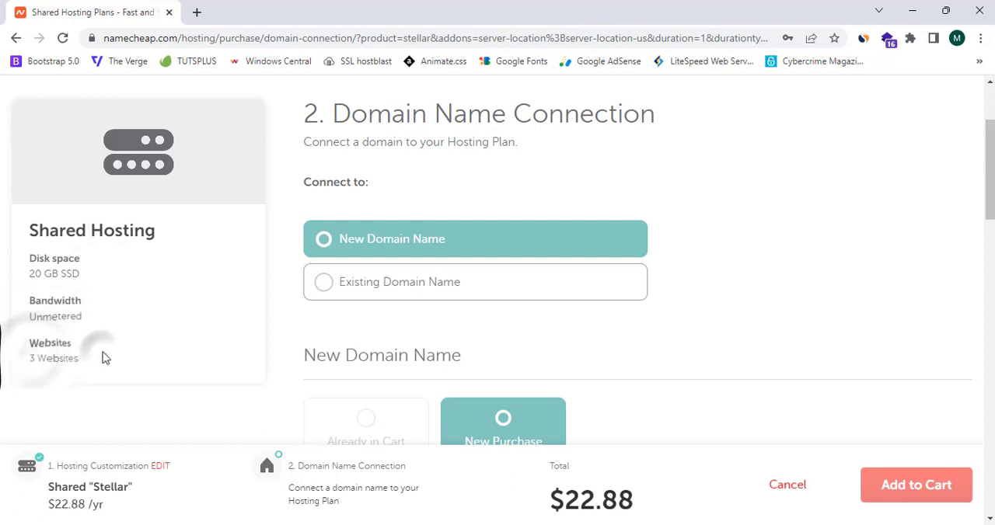
pyautogui.moveTo(394, 155)
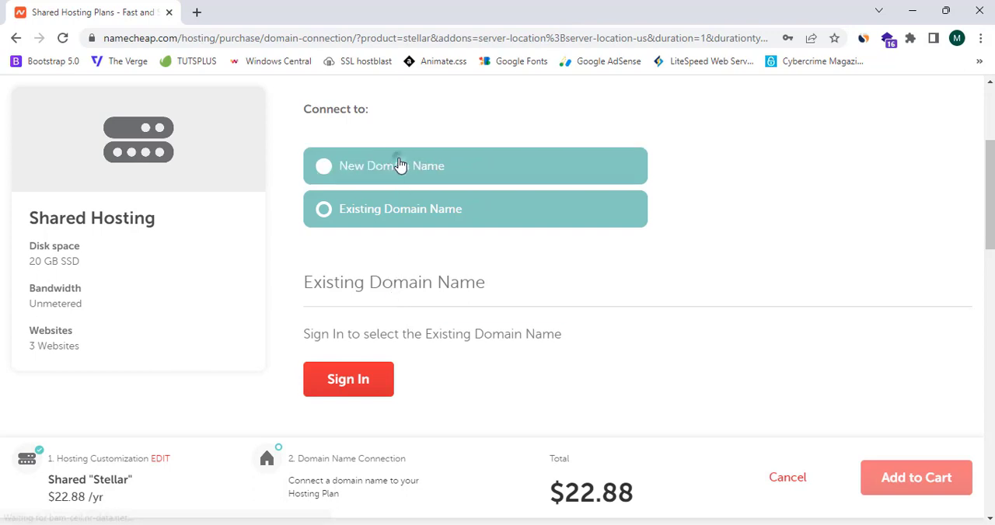
pyautogui.click(391, 166)
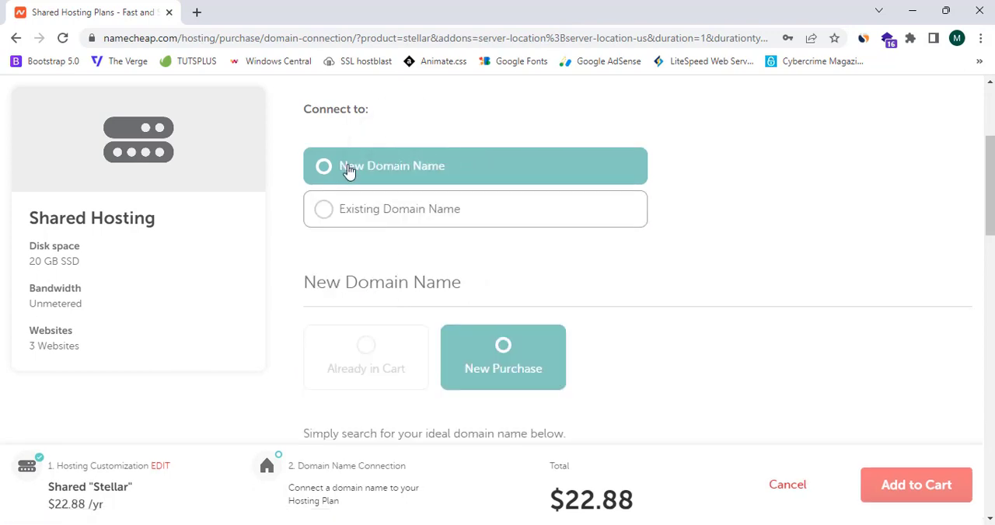
pyautogui.scroll(-3)
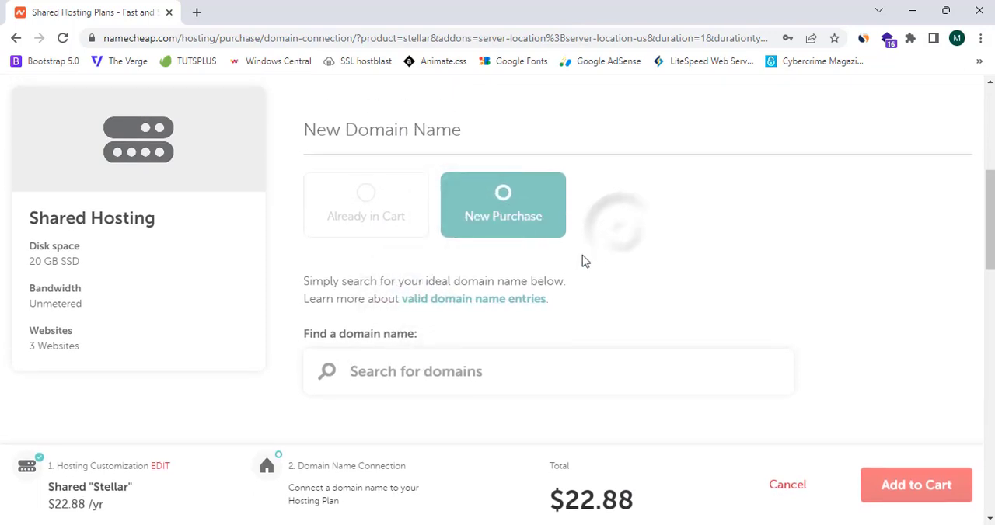
# Step: Search for 'onlinestudies' and select the free onlinestudies.online domain at $0.00/yr
pyautogui.click(408, 371)
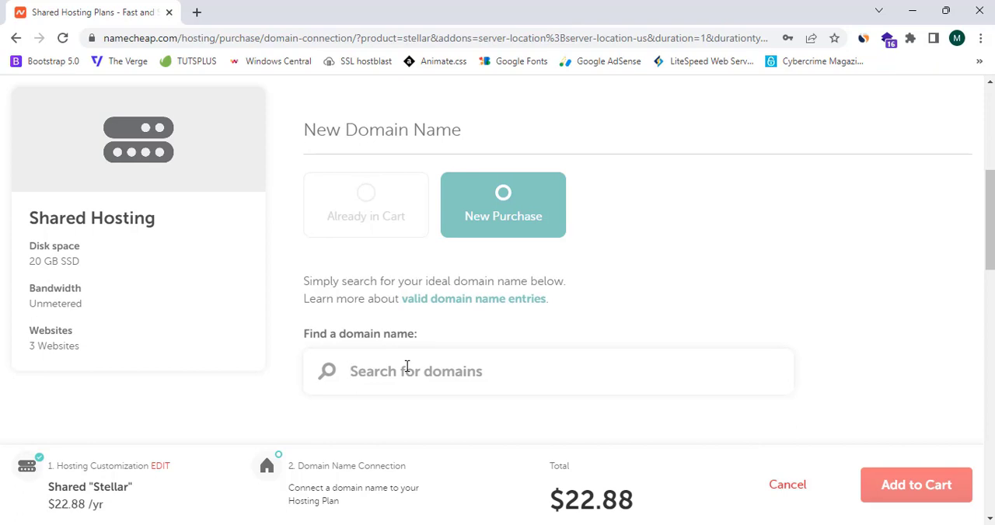
pyautogui.write('o')
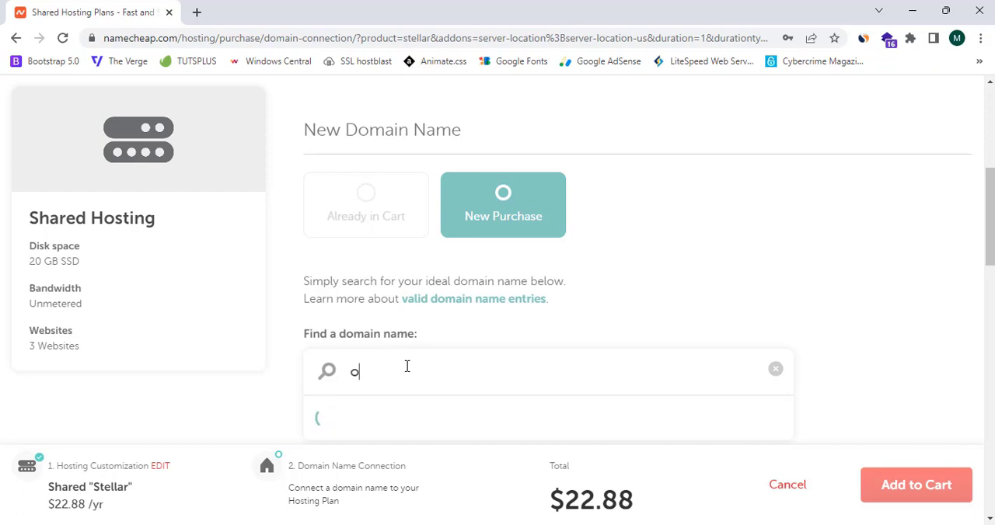
pyautogui.write('nli')
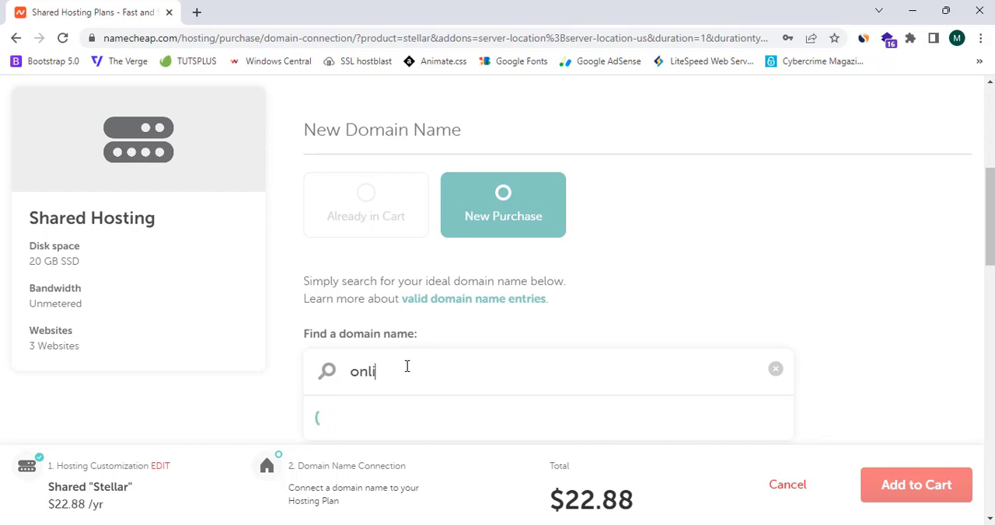
pyautogui.write('nestudies.live')
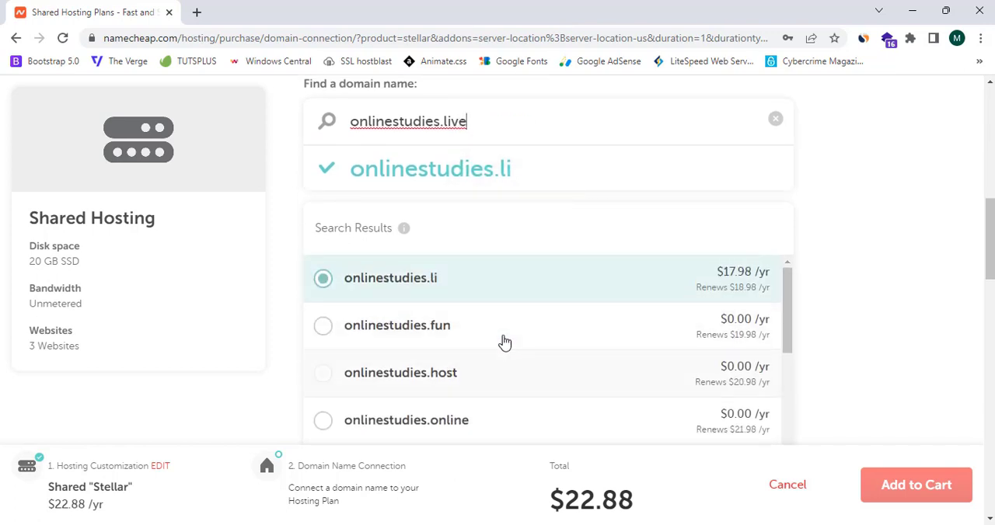
pyautogui.scroll(-3)
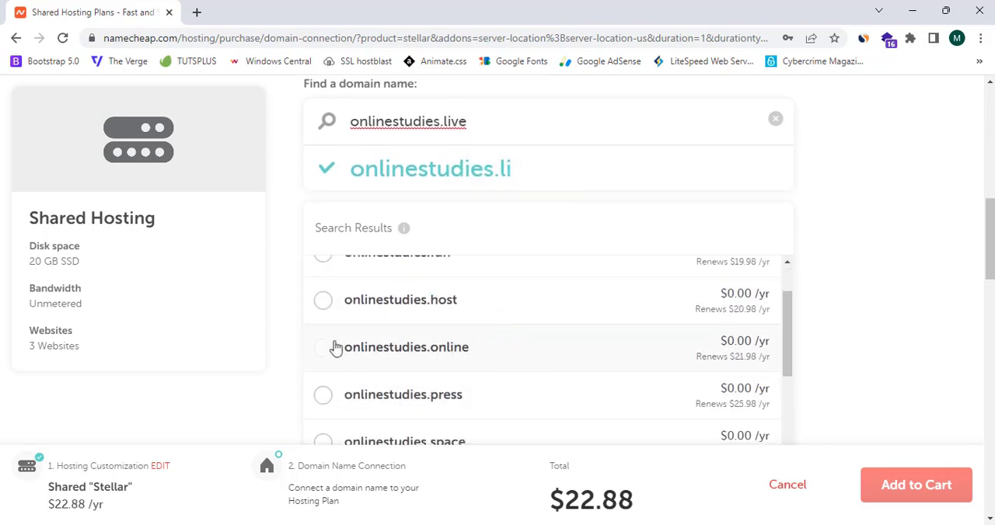
pyautogui.click(323, 348)
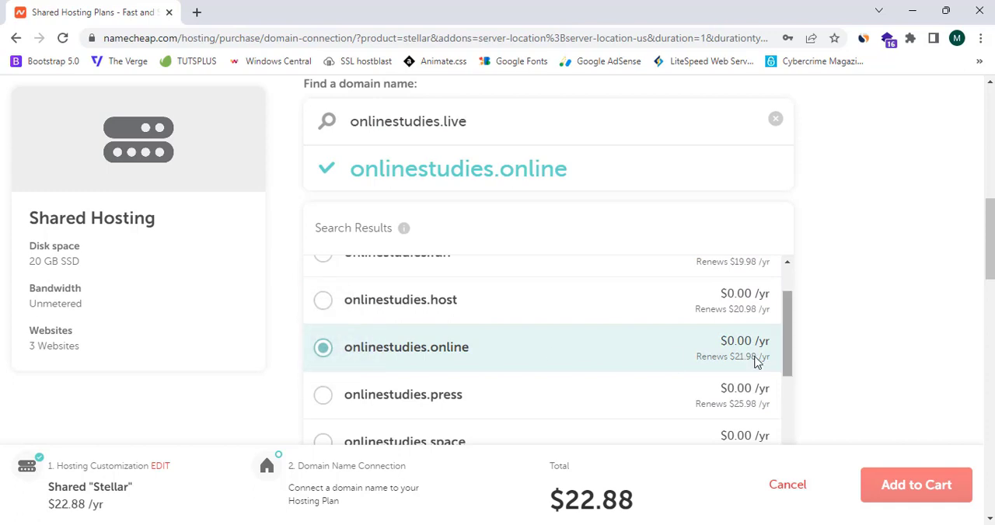
pyautogui.moveTo(756, 363)
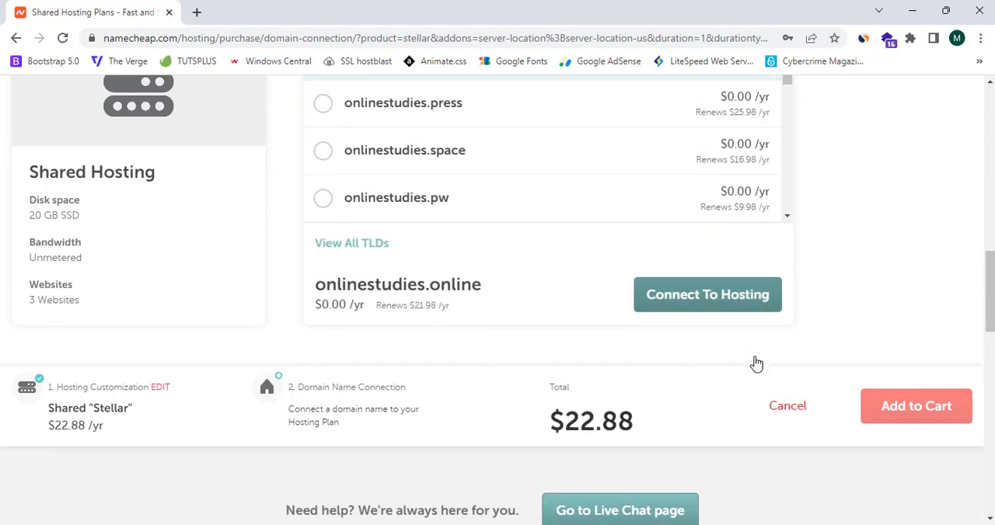
pyautogui.moveTo(757, 363)
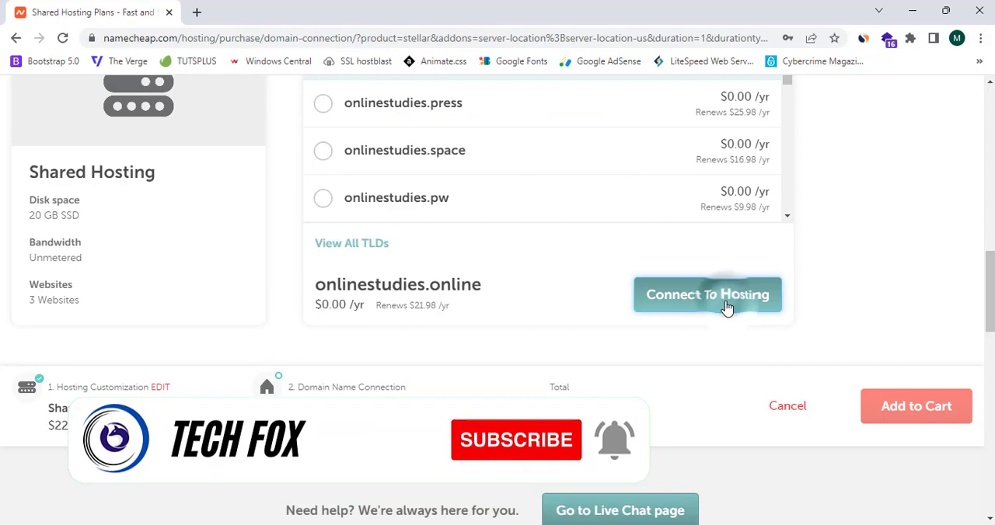
# Step: Connect onlinestudies.online to the Stellar plan and add both to the cart for $23.06
pyautogui.click(707, 295)
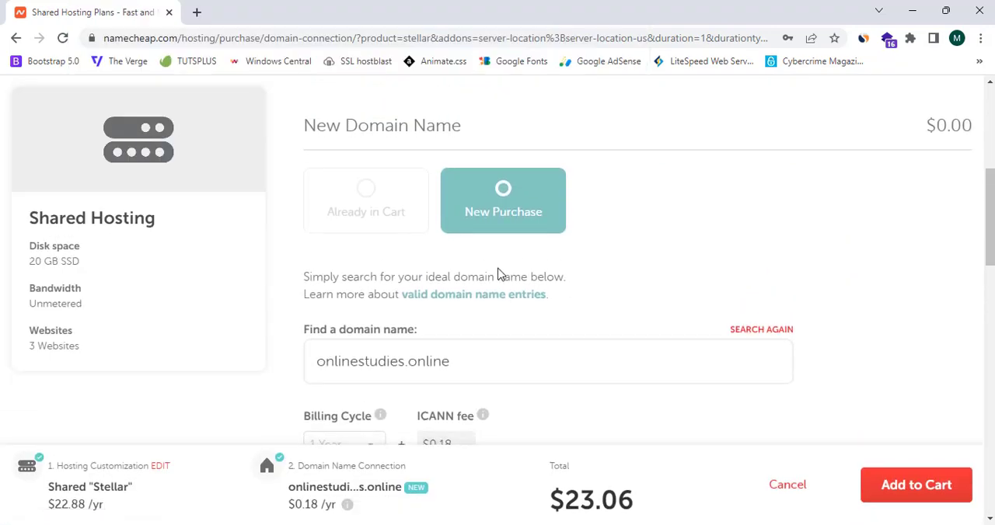
pyautogui.scroll(-3)
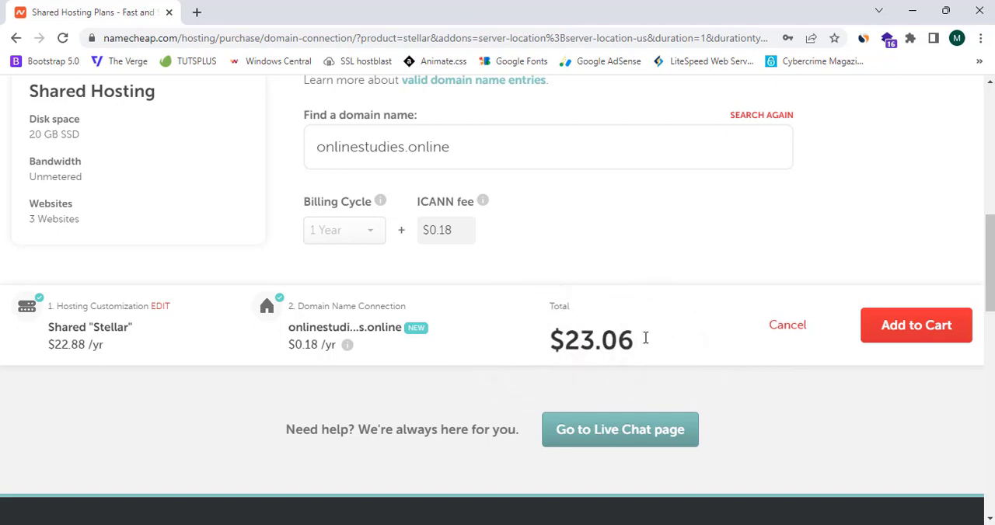
pyautogui.moveTo(561, 342)
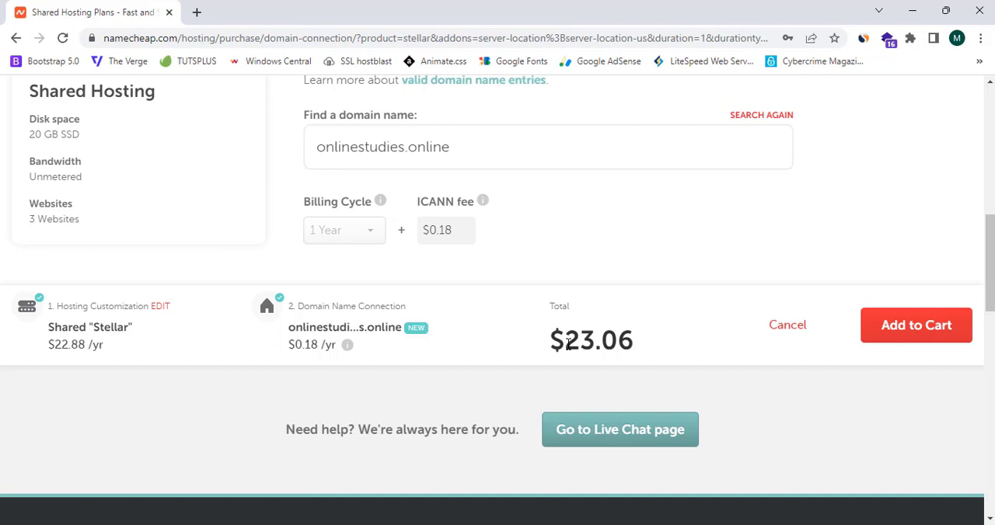
pyautogui.moveTo(916, 325)
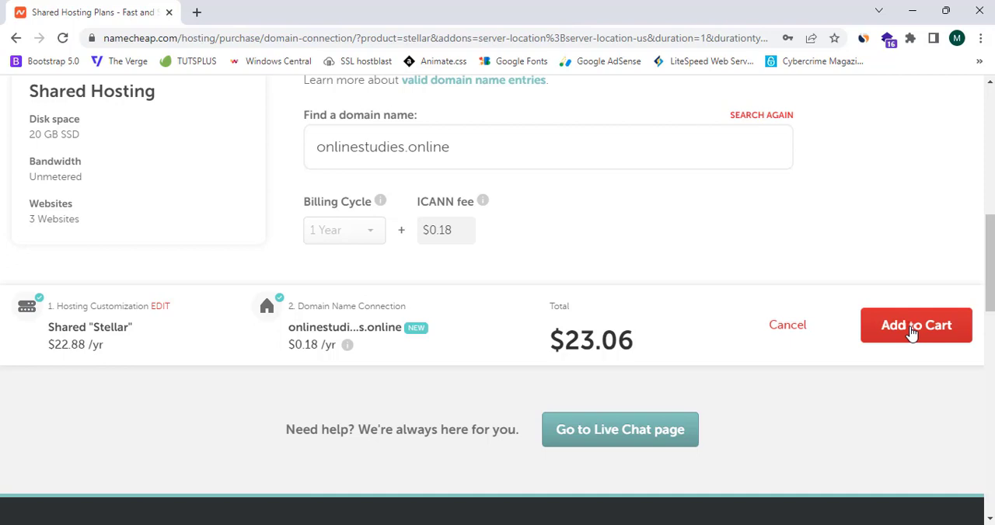
pyautogui.click(916, 325)
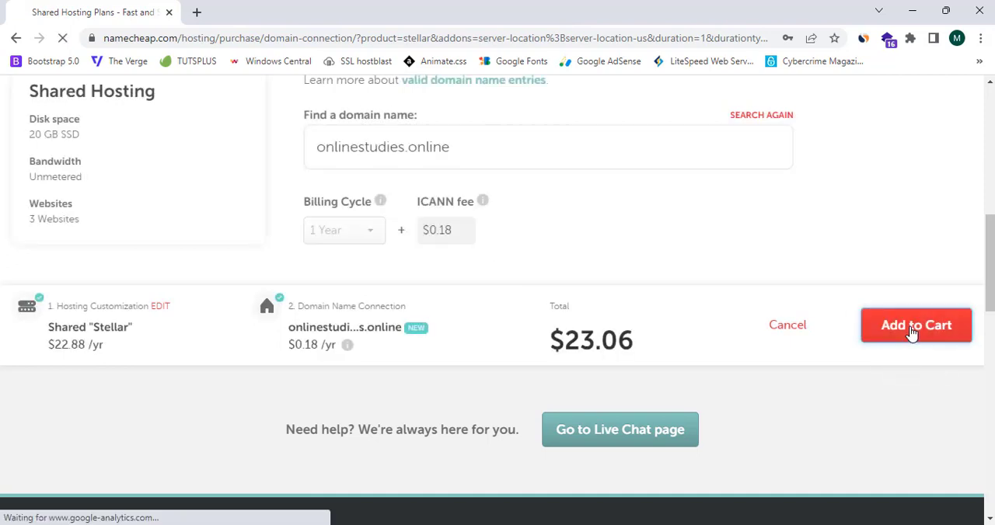
pyautogui.click(917, 325)
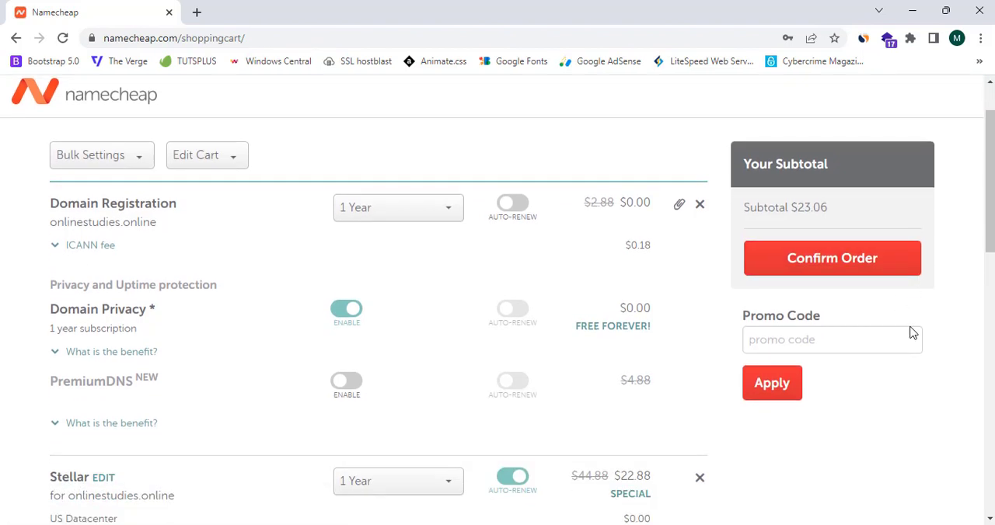
# Step: Confirm the $23.06 cart order to proceed to the Login/Signup page
pyautogui.scroll(-3)
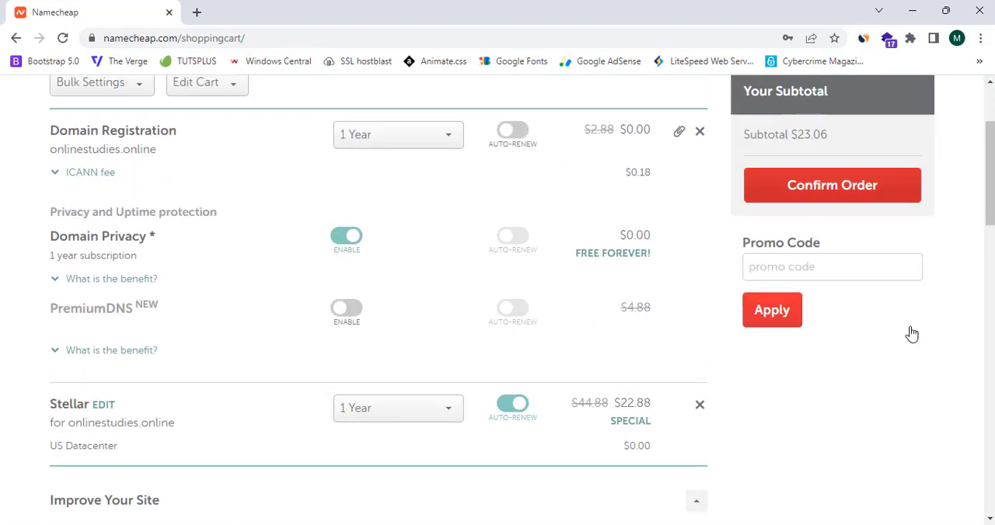
pyautogui.click(831, 185)
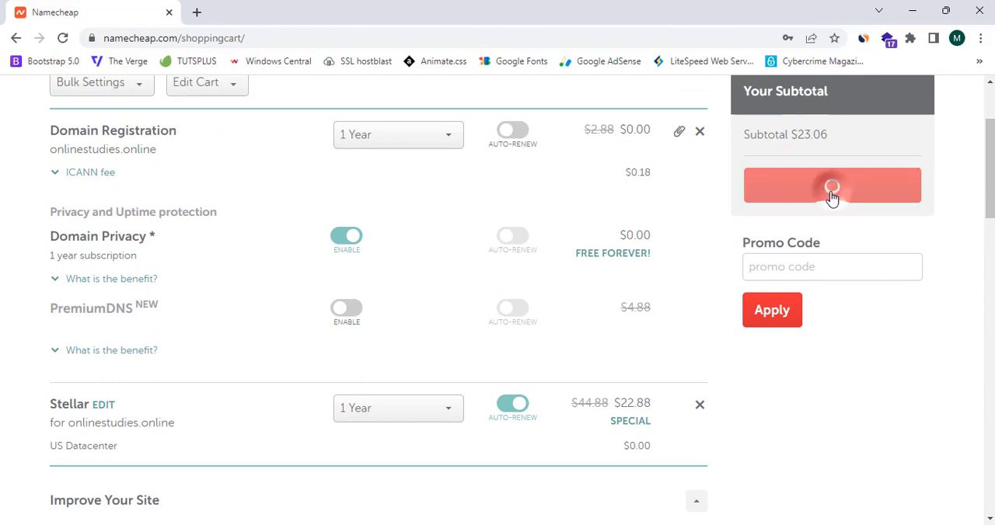
pyautogui.click(831, 185)
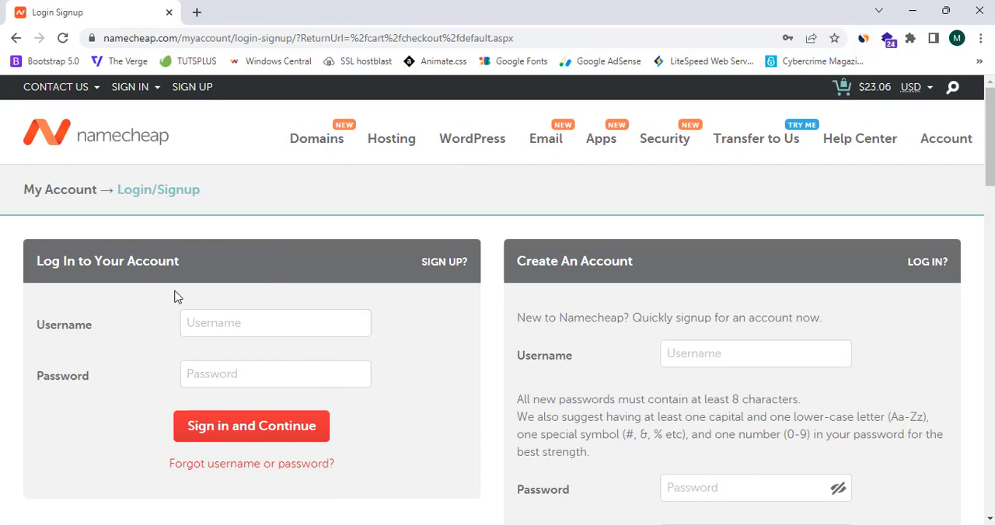
pyautogui.moveTo(40, 264)
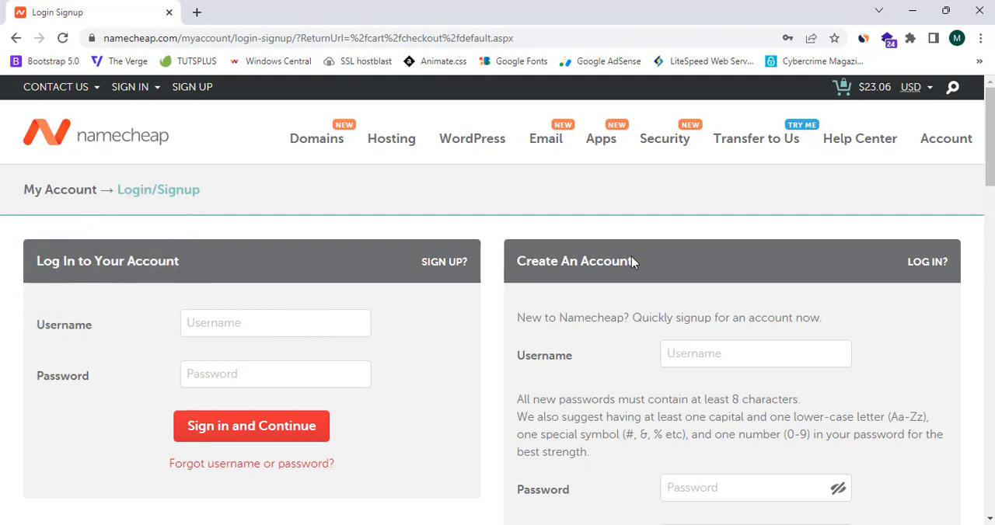
pyautogui.scroll(-3)
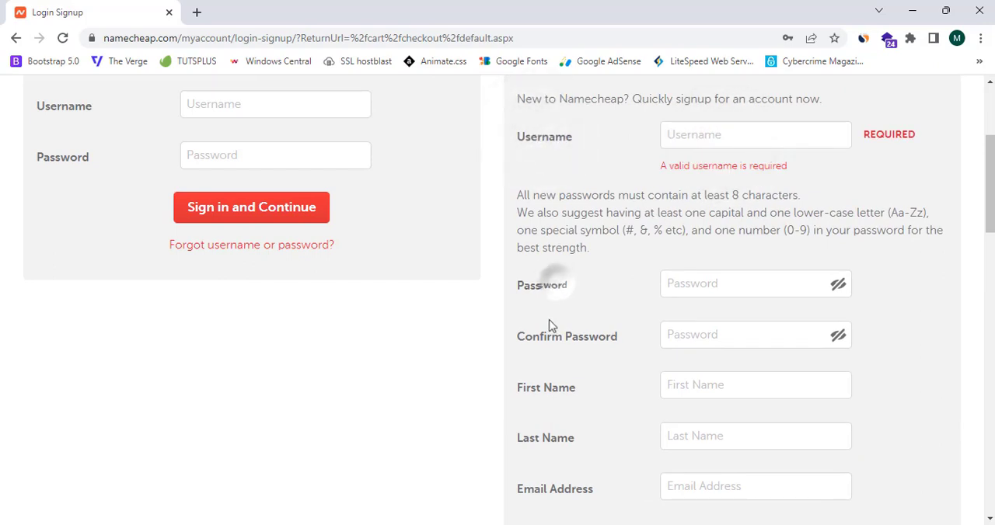
pyautogui.scroll(-3)
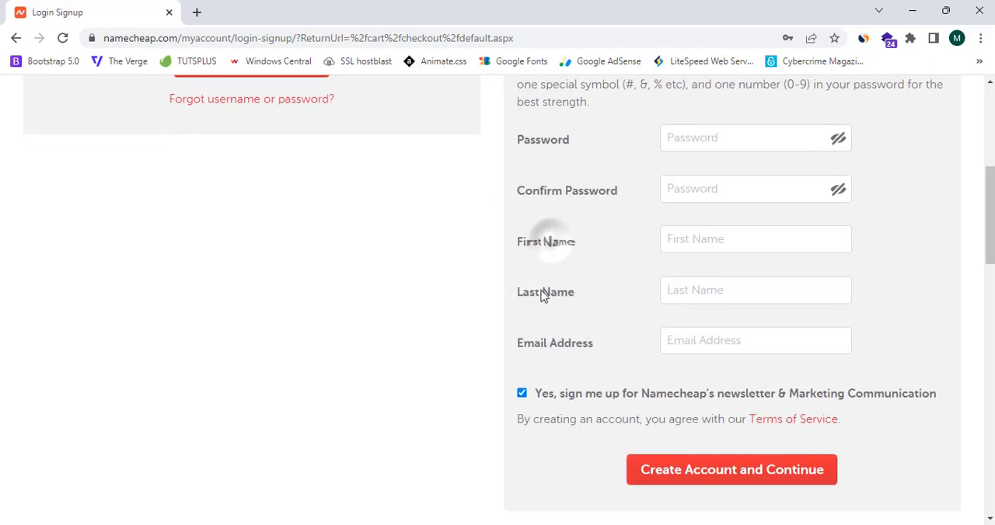